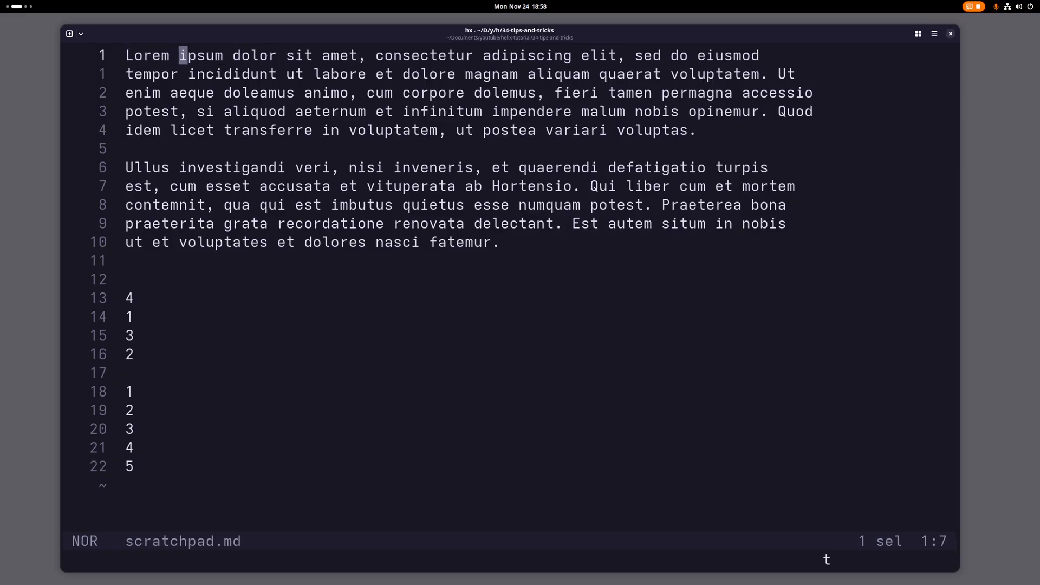
- Insert two empty lines at the top of scratchpad.md, above the Lorem ipsum paragraph
key("Return")
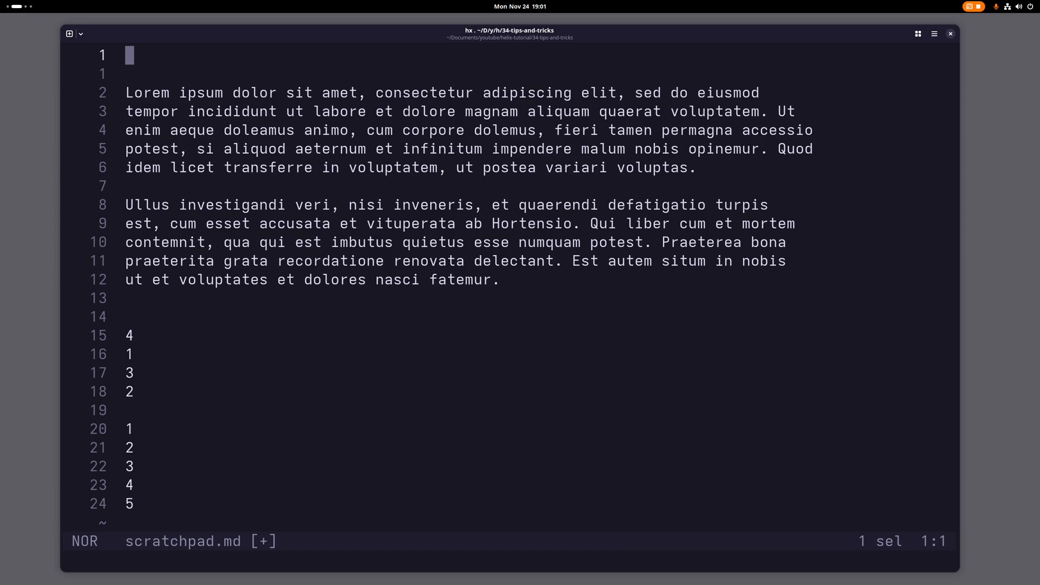
- Type an auto-paired curly brace, delete and retype the closing brace, then remove the line
type("{")
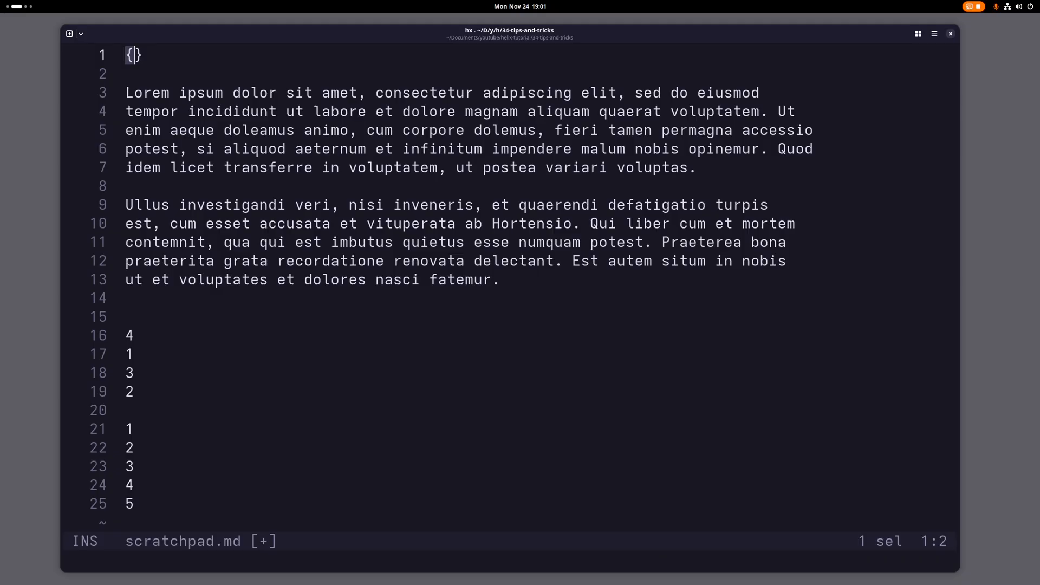
key("Right")
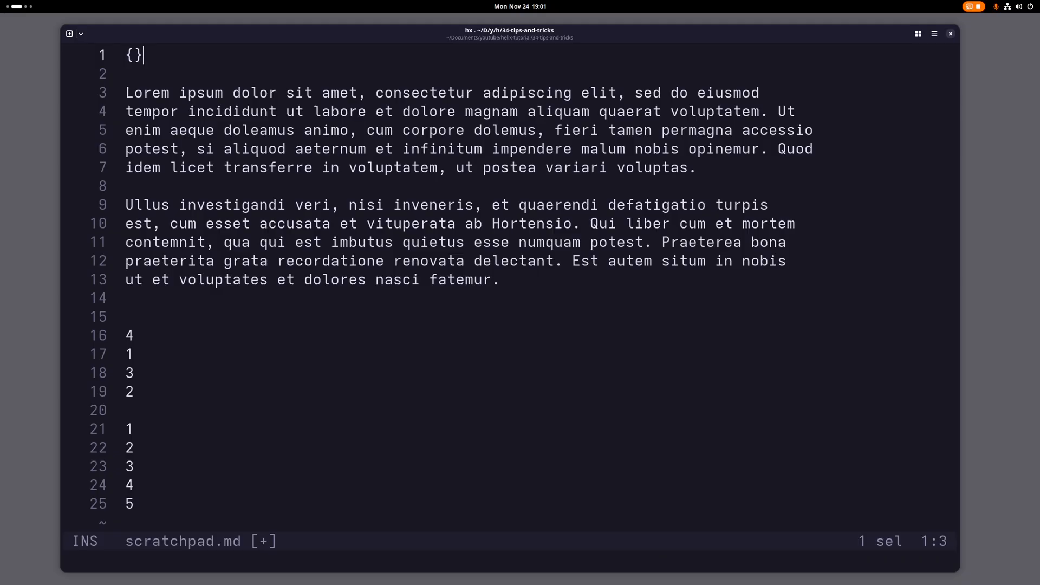
key("Backspace")
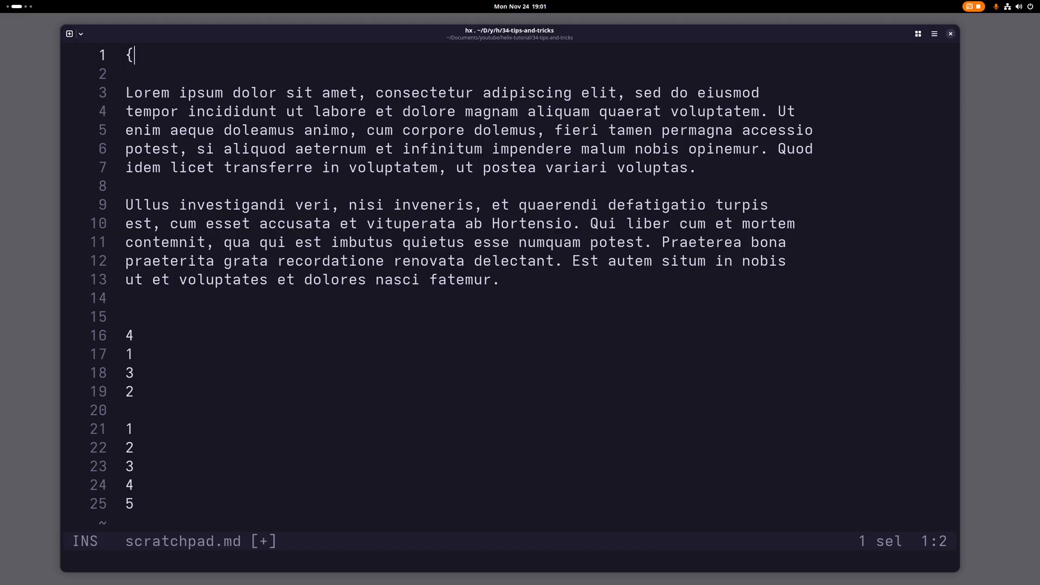
type("}")
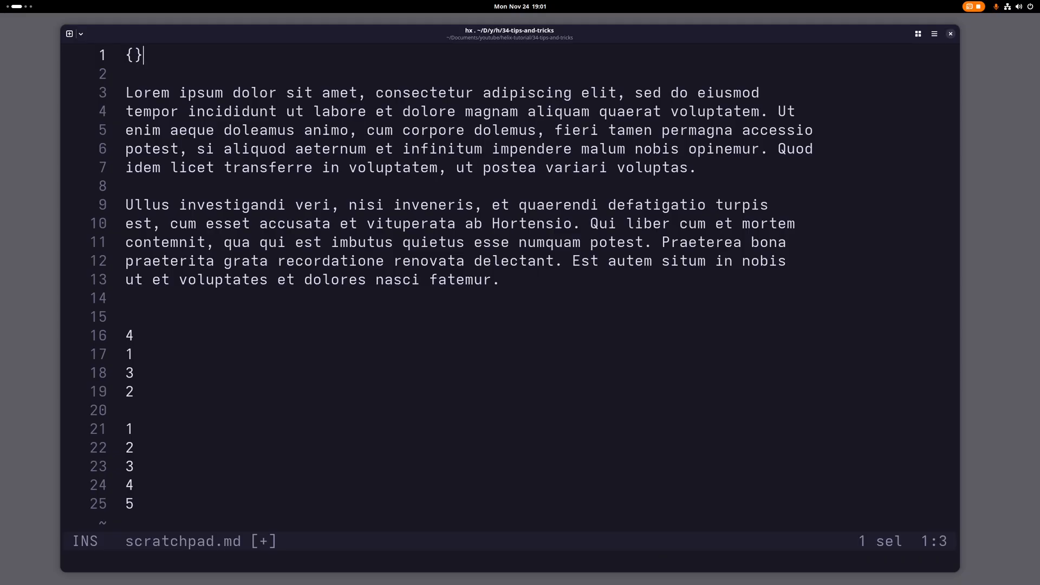
key("Left")
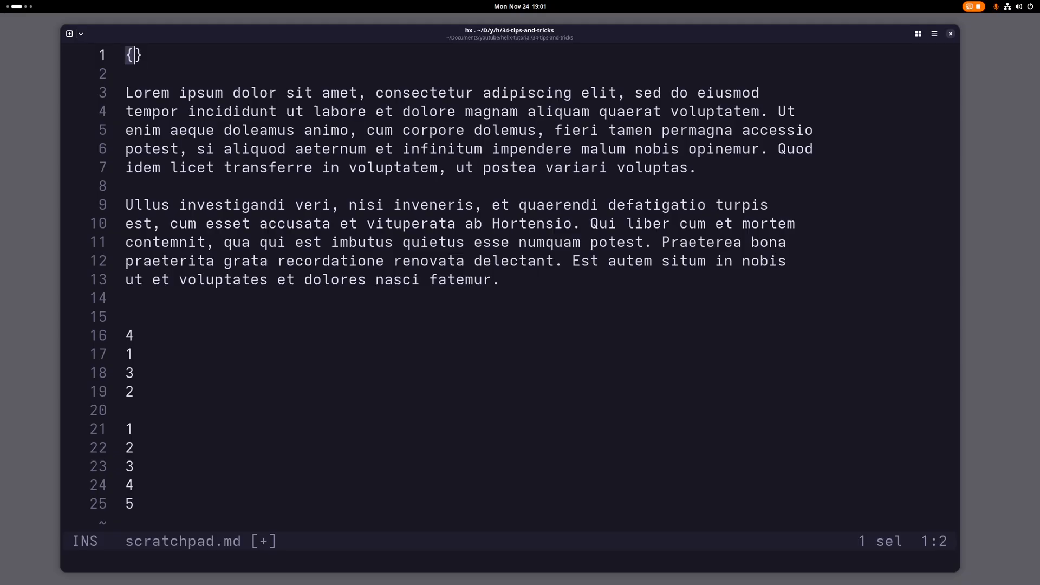
key("Tab")
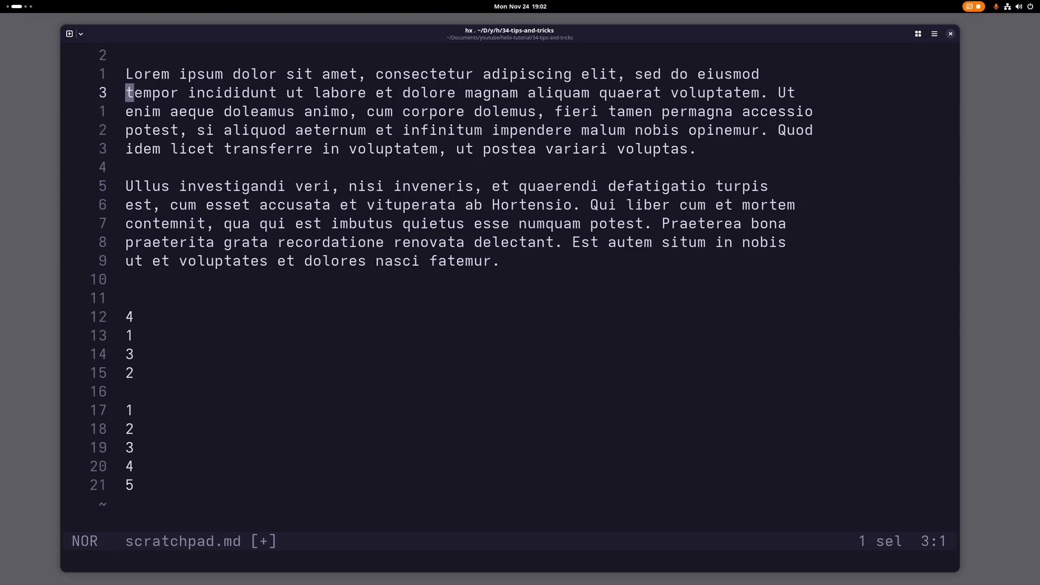
- Add and undo a blank line below the tempor line, then select 4, 1, 3, 2 individually
key("]")
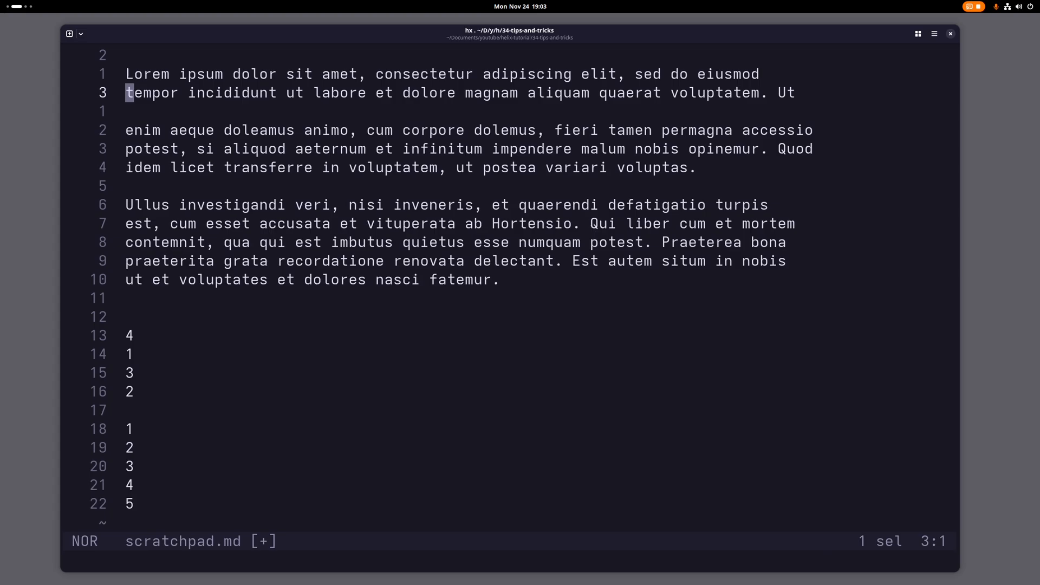
key("[")
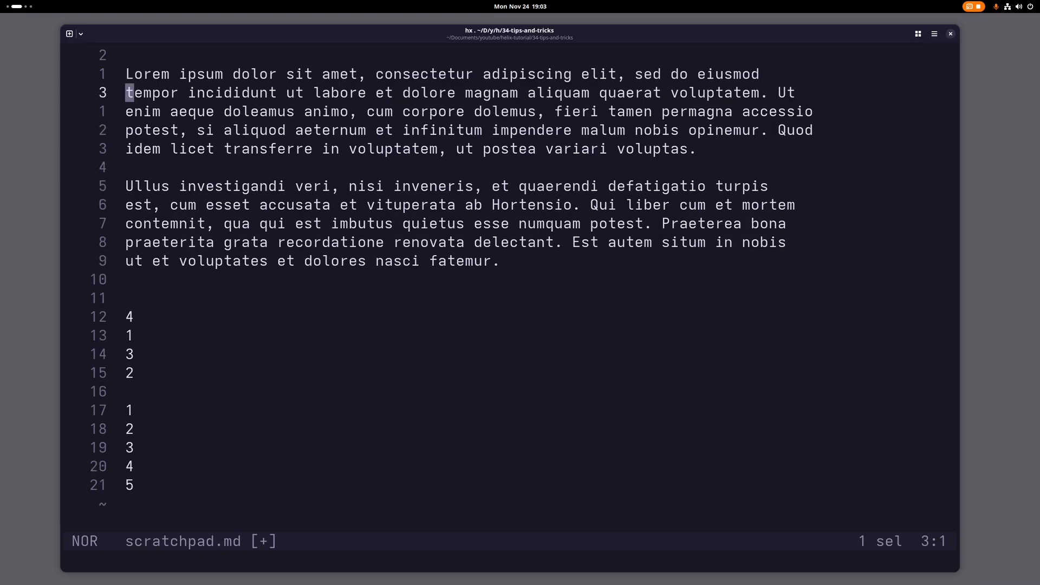
key("u")
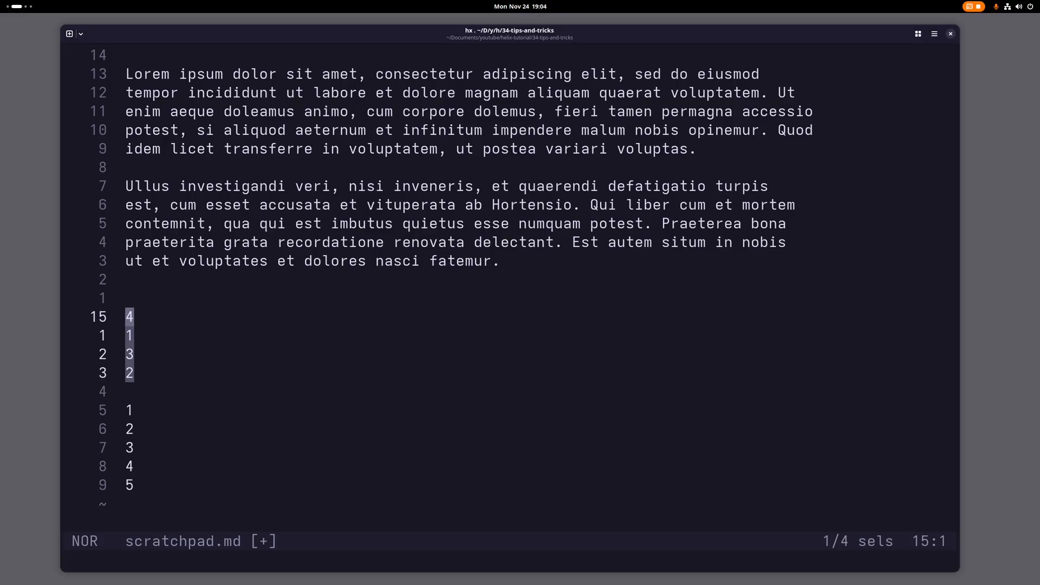
- Sort the numbers ascending with :sort, then into 4, 3, 2, 1 with :sort -r
type(":s")
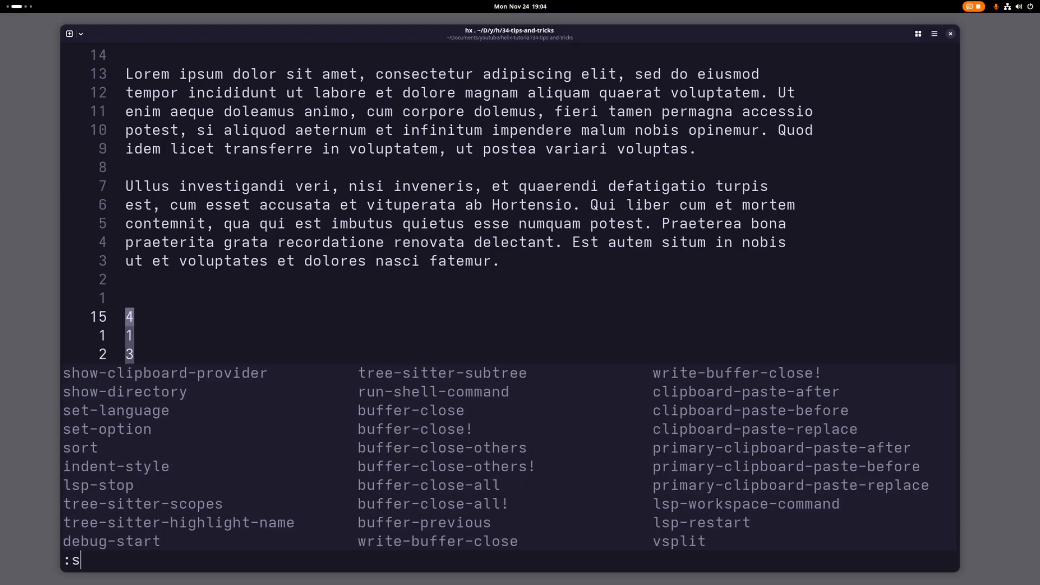
type("ort")
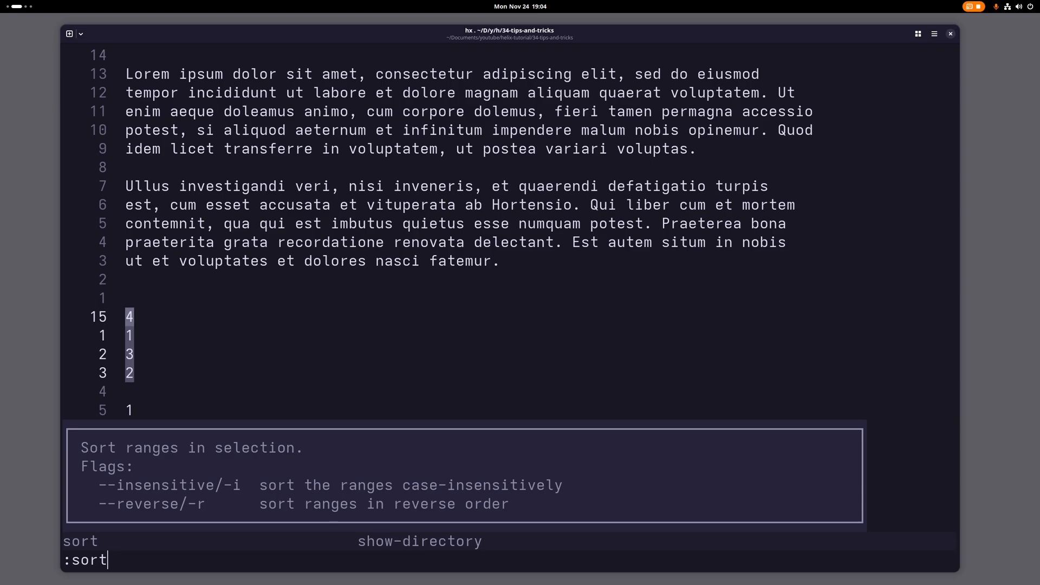
key("Return")
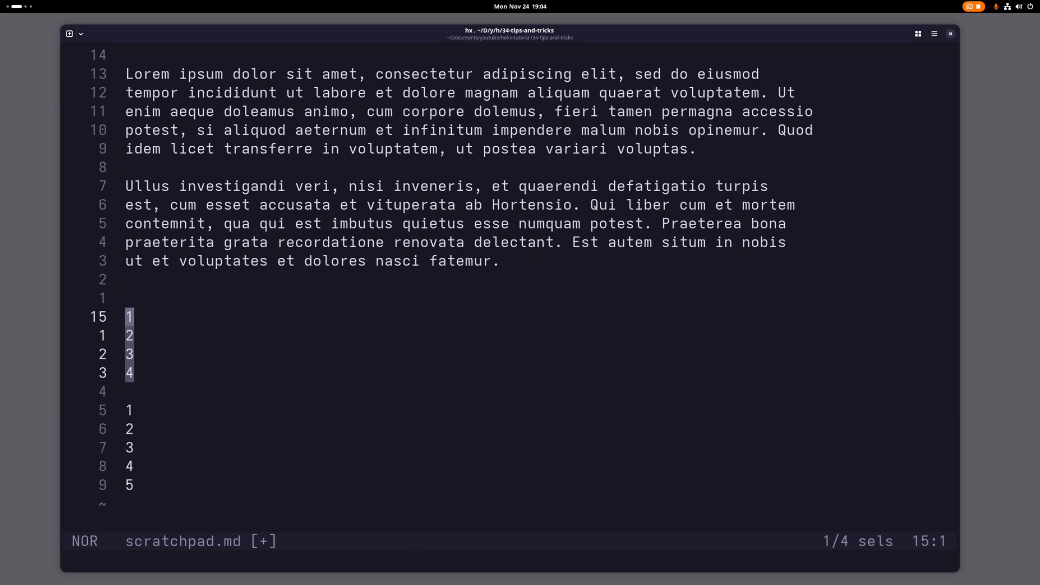
type(":sort -r")
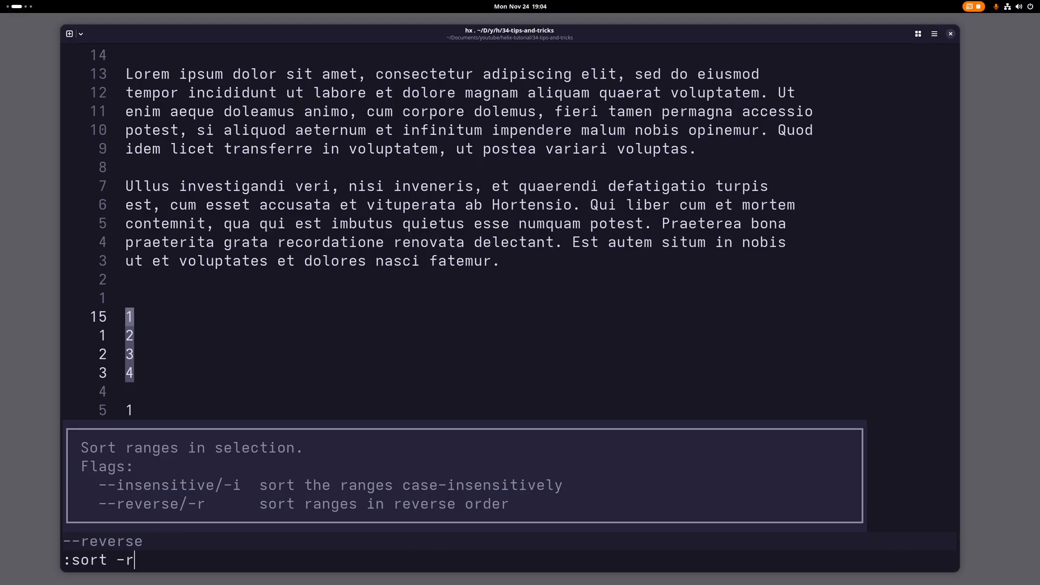
key("Return")
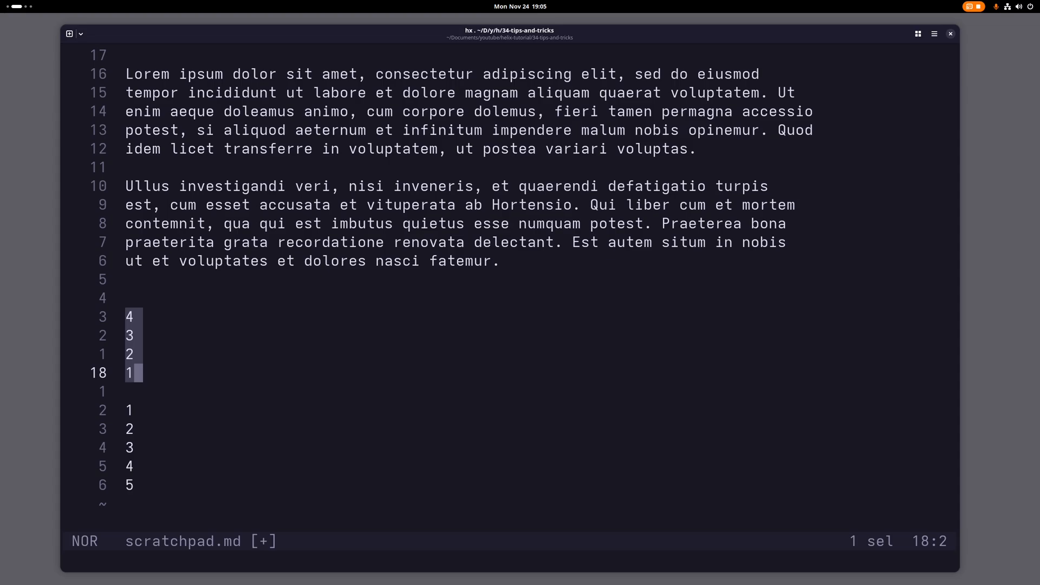
- Pipe the selected number lines through shell sort to order them ascending
type(":p")
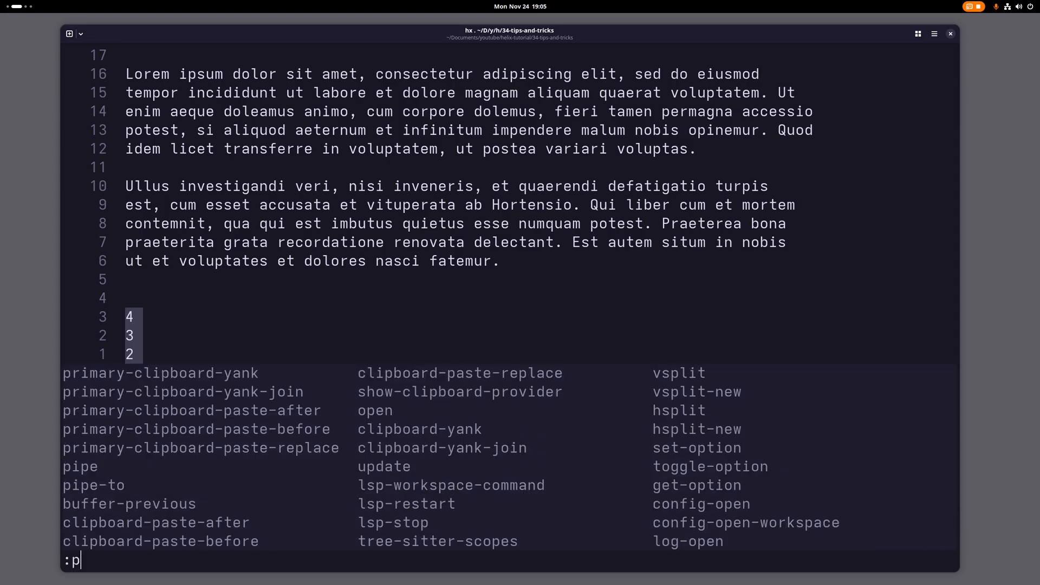
type("ipe")
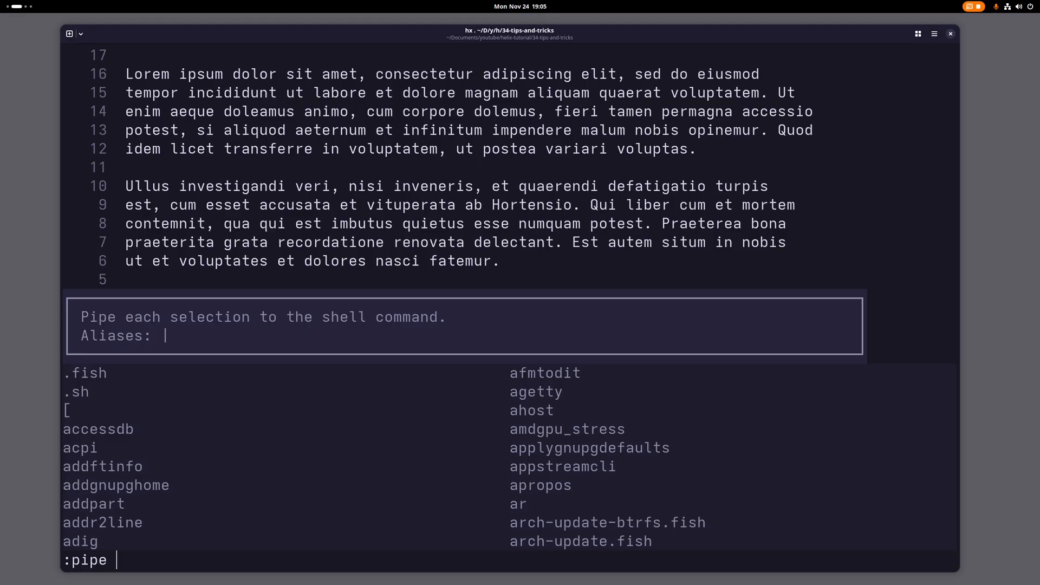
type("so")
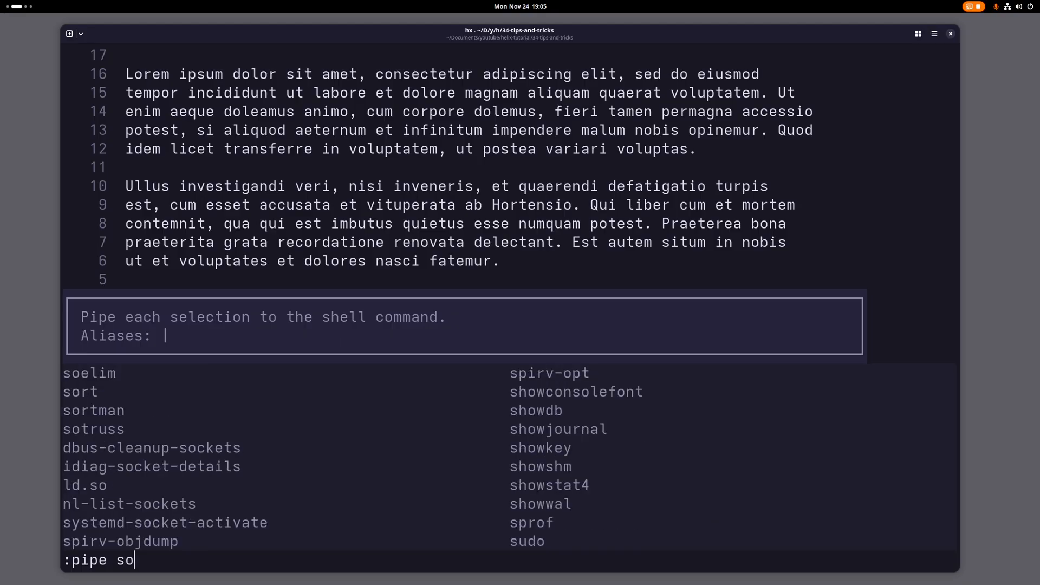
key("Return")
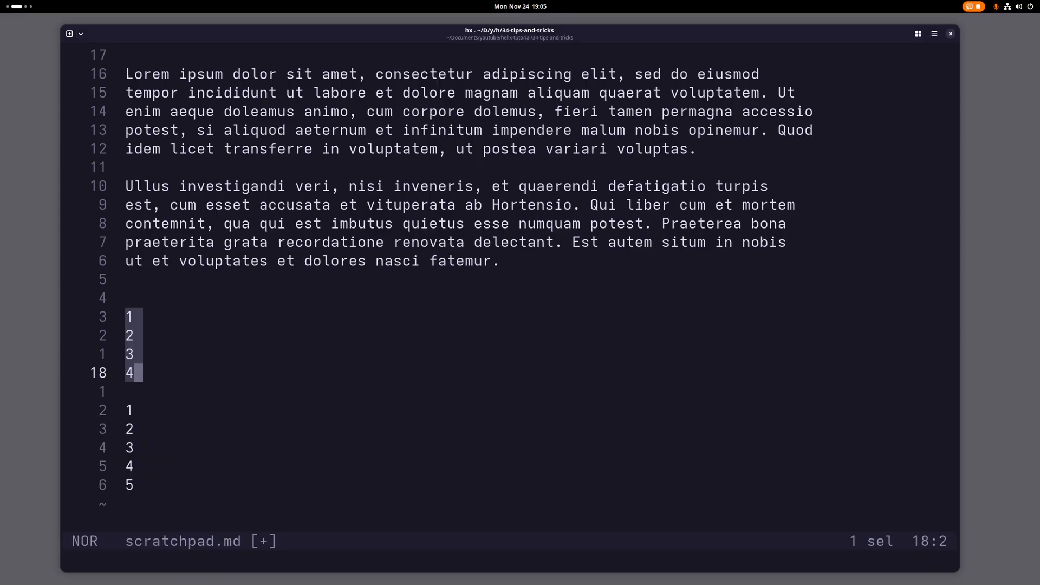
- Shuffle the numbers twice with :pipe sort -R, ending as 1, 2, 4, 3
type(":pipe sort -R")
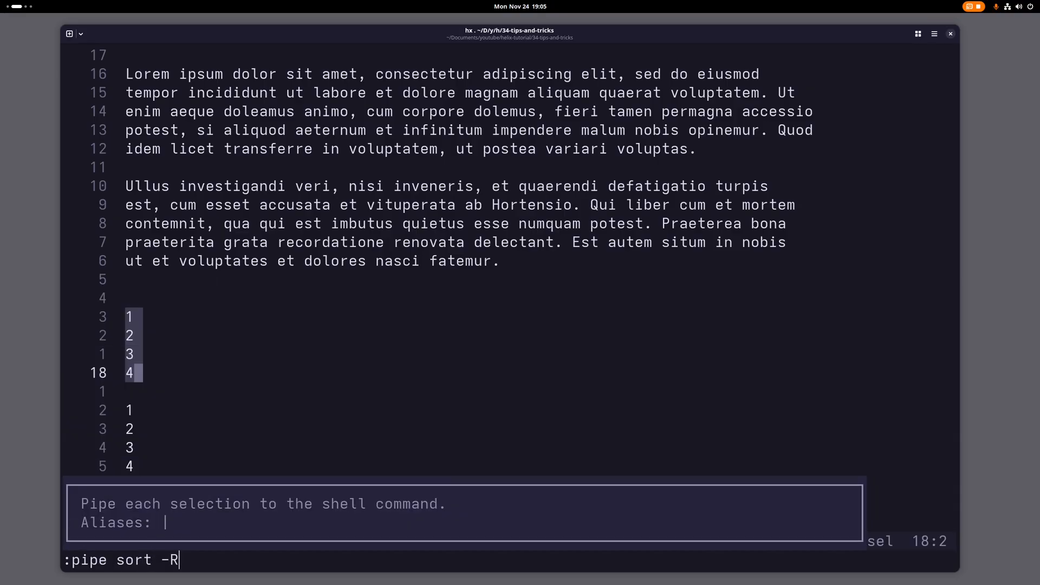
key("Return")
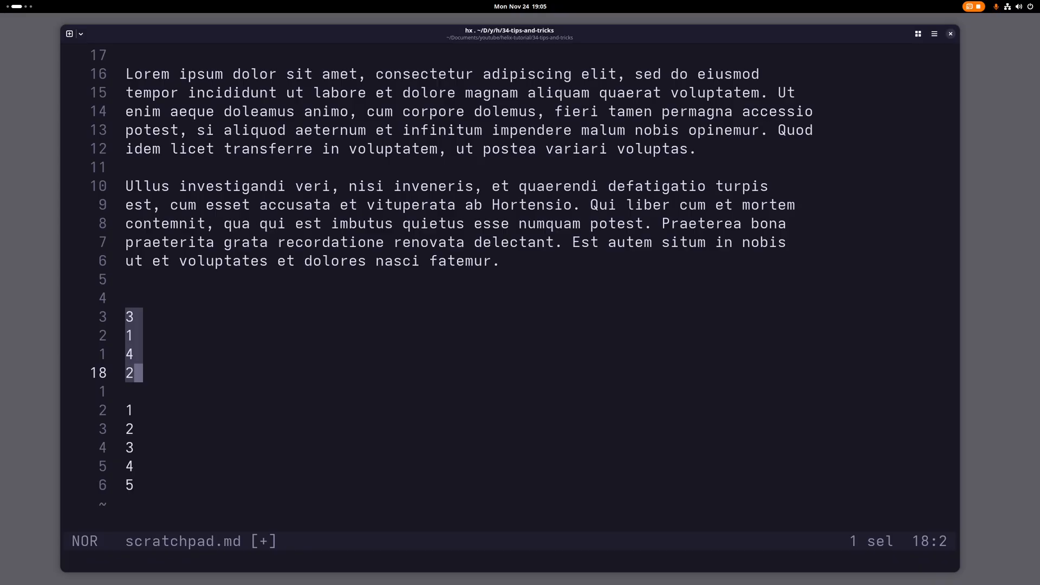
type(":pipe sort -R")
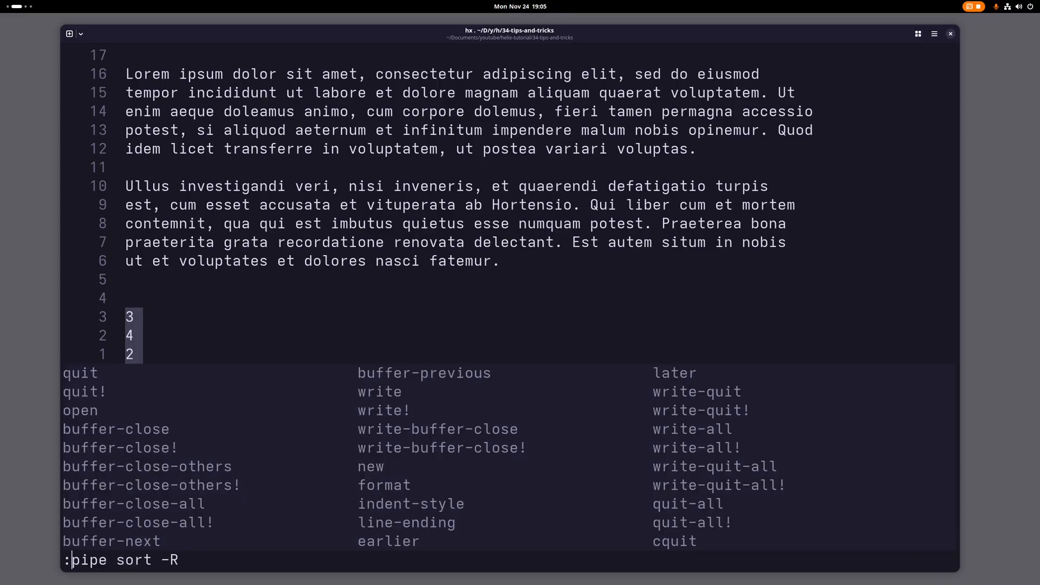
key("Return")
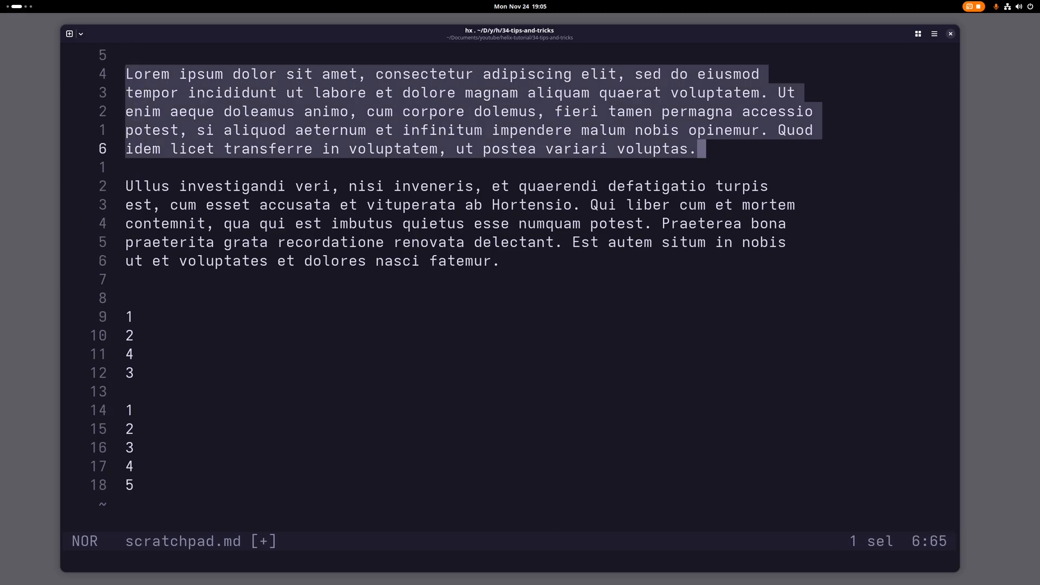
- Reflow the first Lorem paragraph at width 50, then rewrap it at the default 80
type(":reflow")
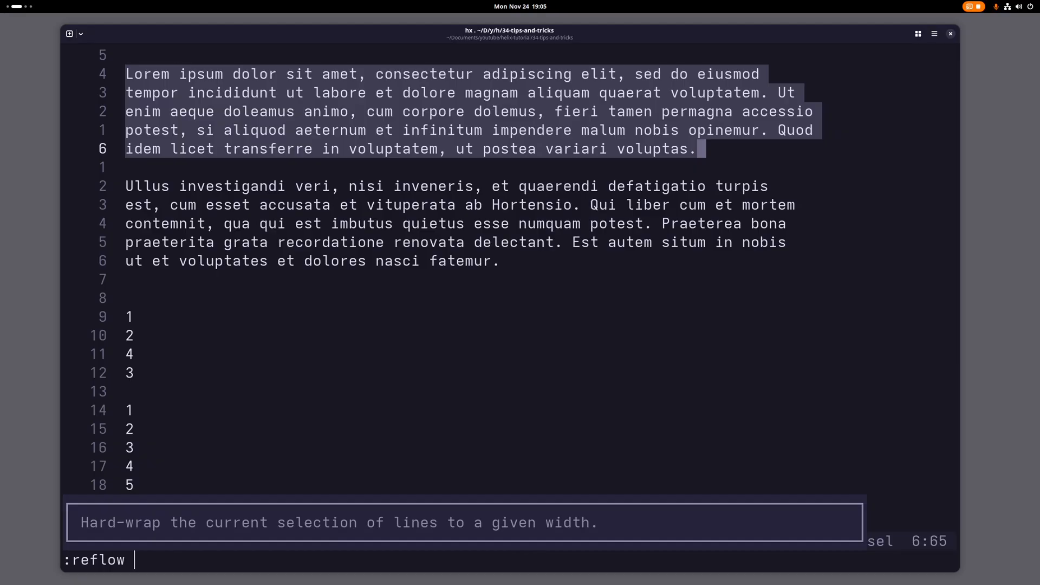
type("50")
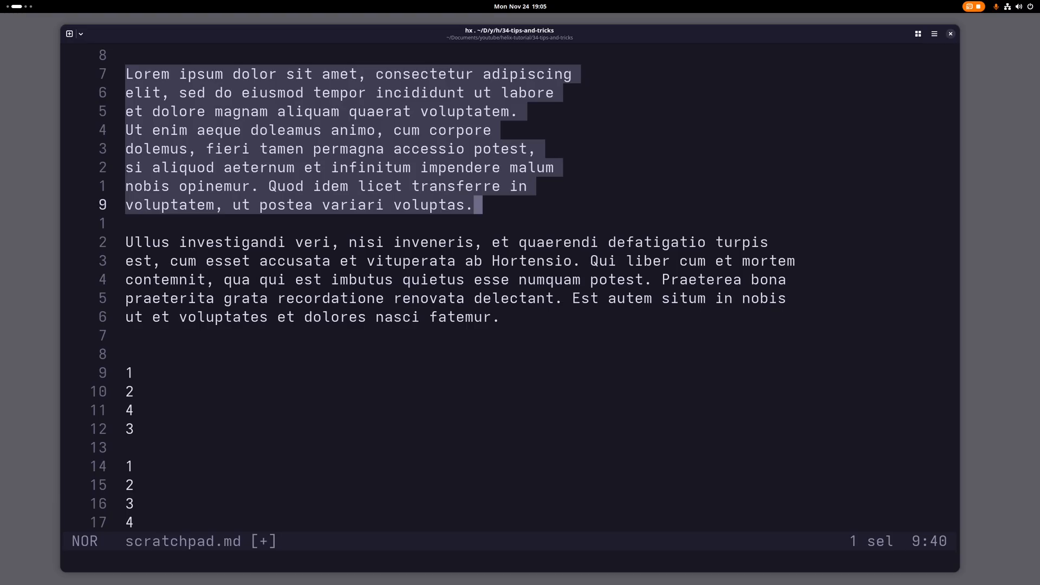
type(":reflow")
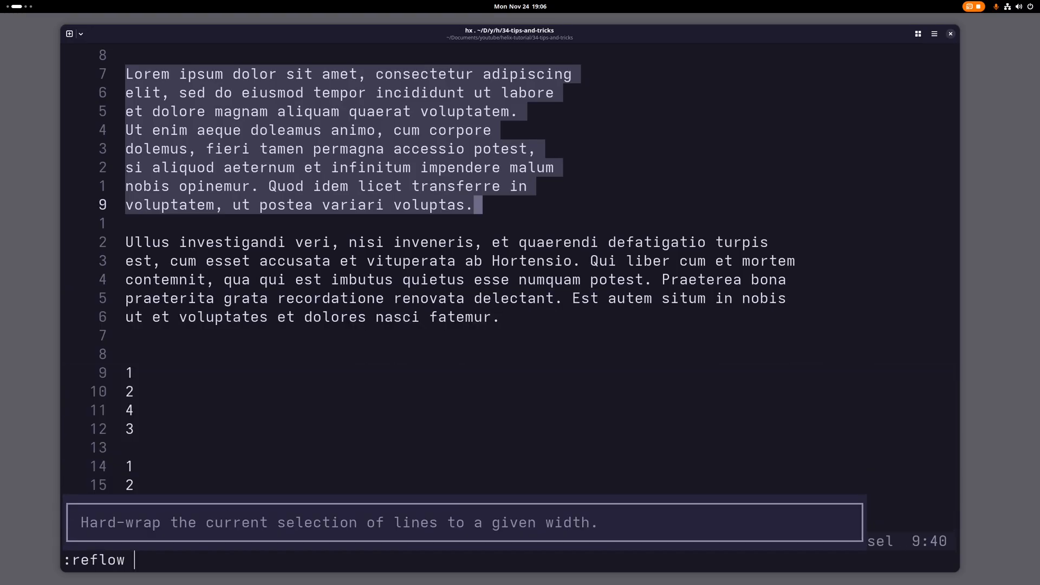
key("Return")
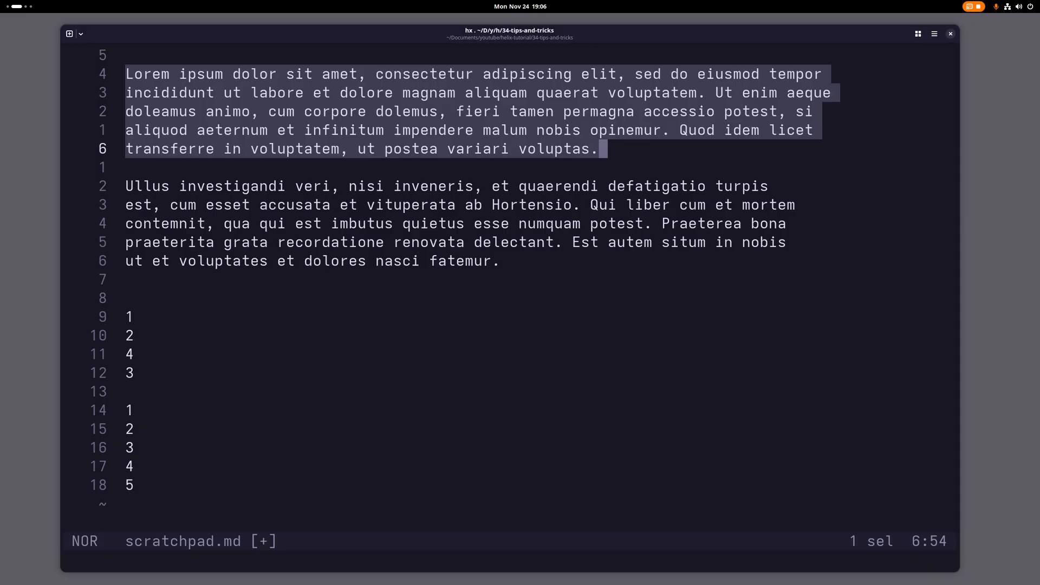
type(":reflow 80")
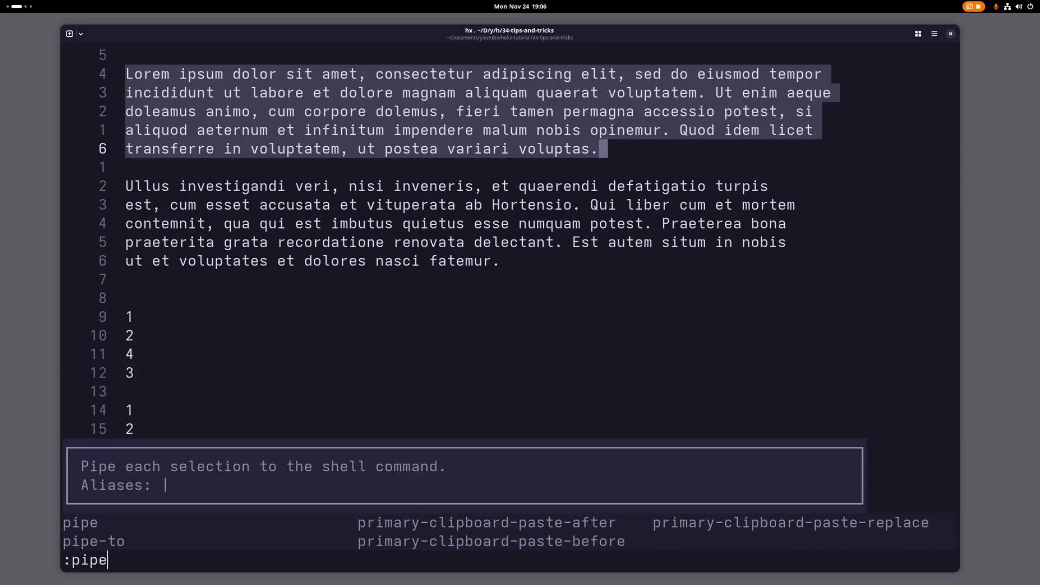
- Rewrap the first paragraph with :pipe fmt -w 100, leaving blank lines at the file end
type("fmt")
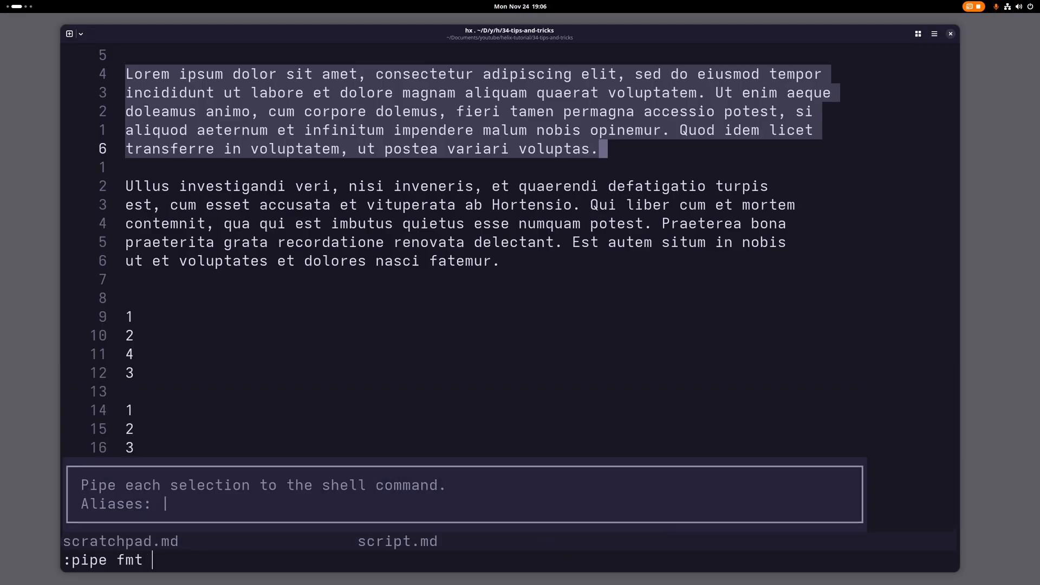
type("-w")
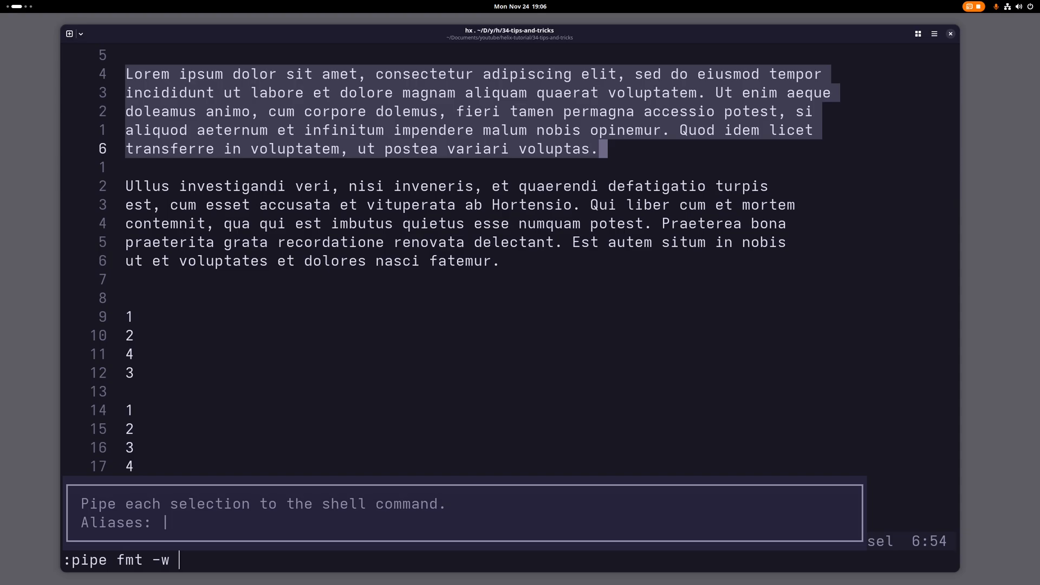
type("100")
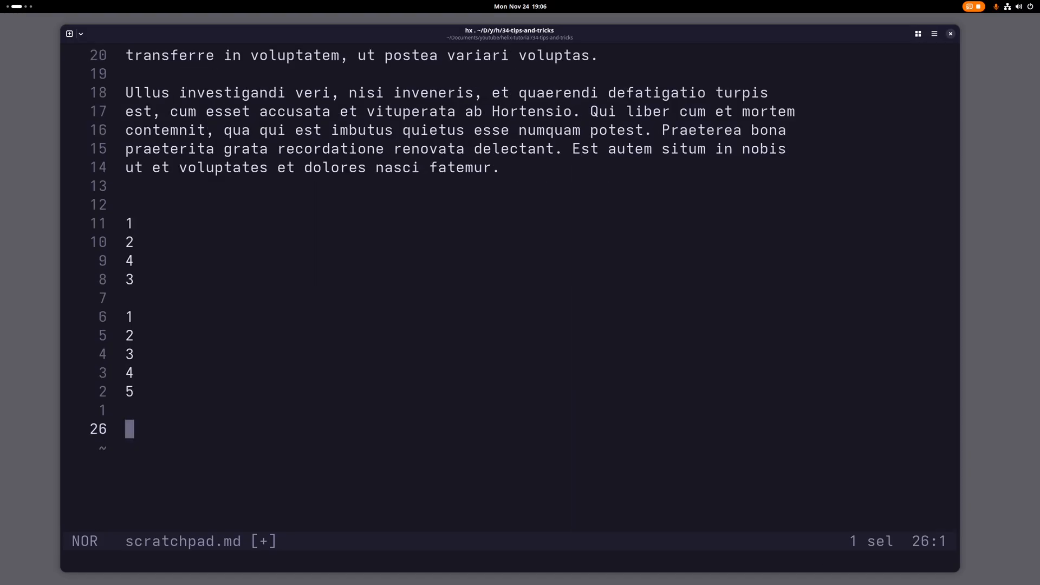
- Run :read scratchpad.md to insert the file, then revert so the list reads 4, 1, 3, 2
type(":read")
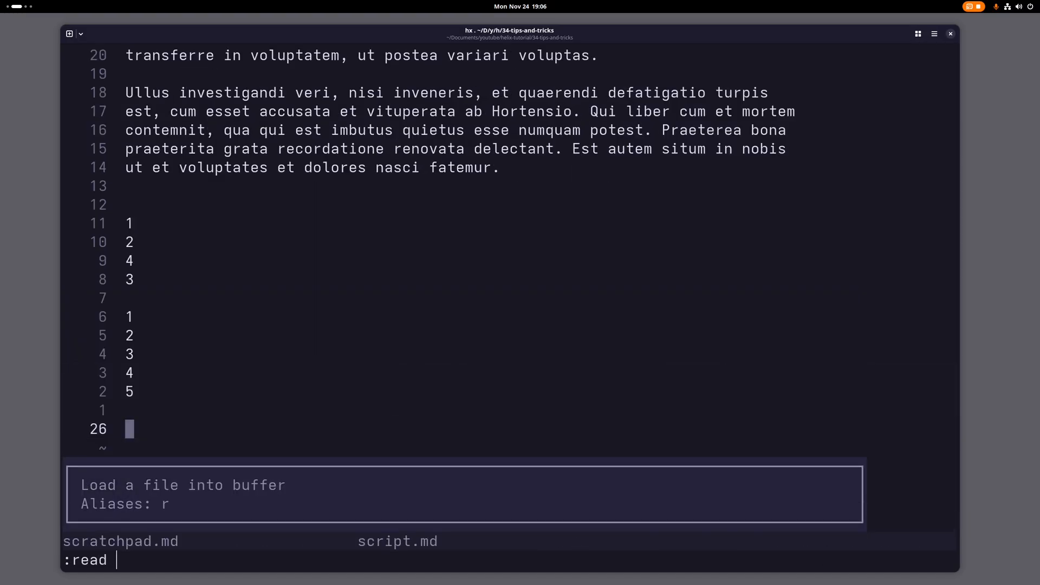
type("scratchpad.md")
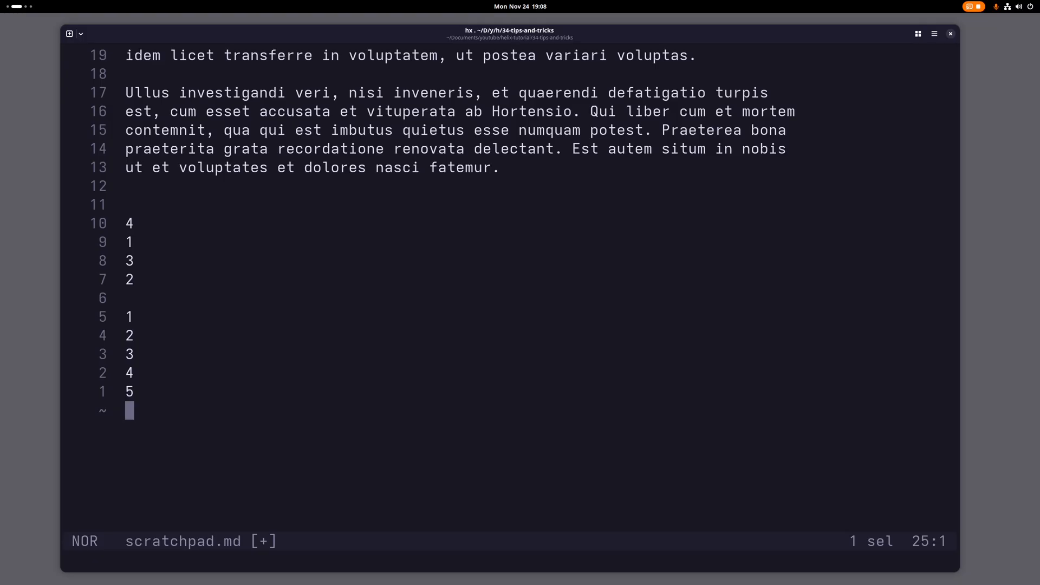
- Open a new line after the 1–5 list and view the Ctrl-r register list twice
key("o")
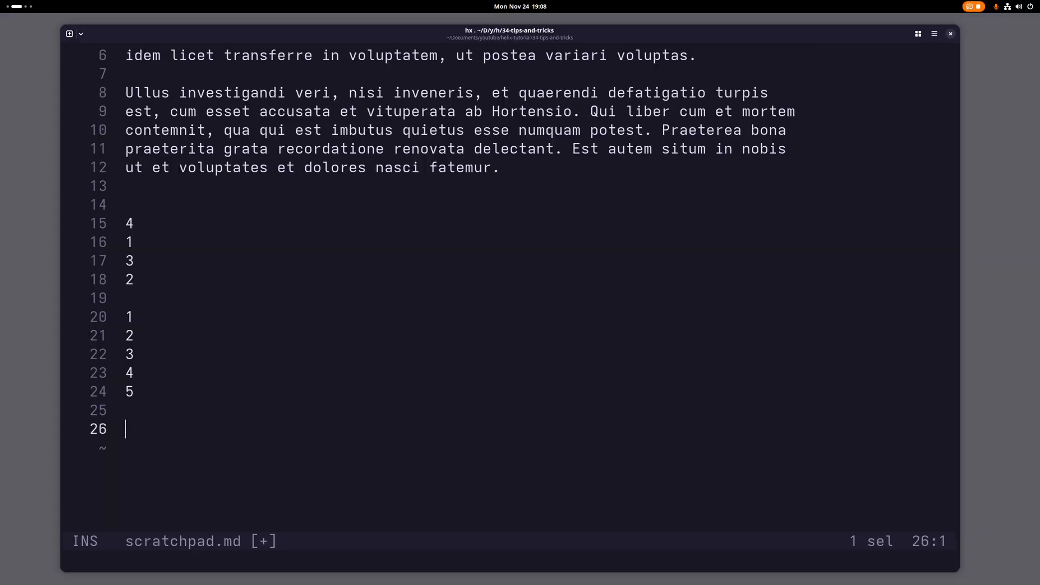
key("ctrl+r")
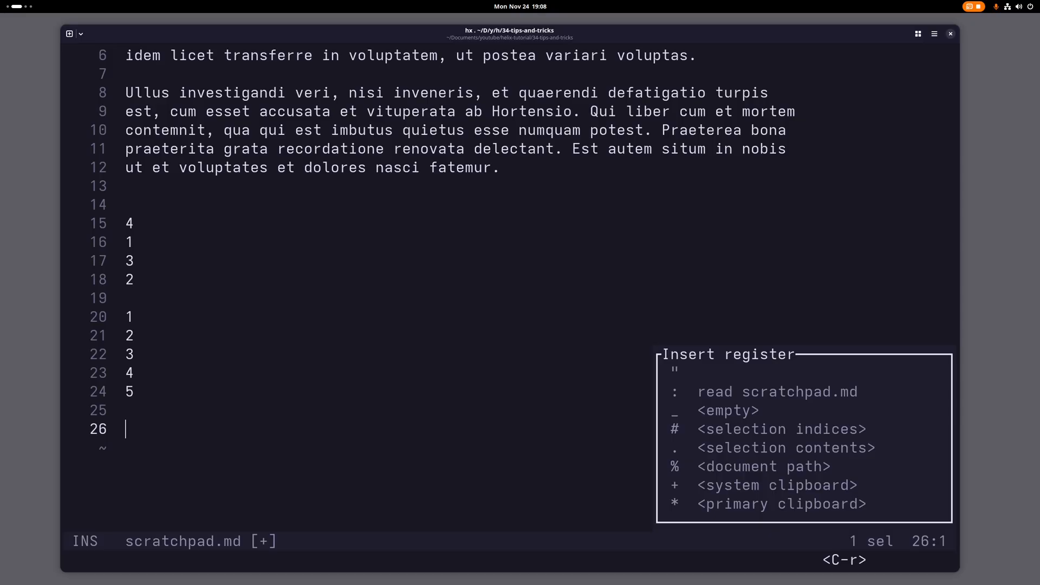
key(":")
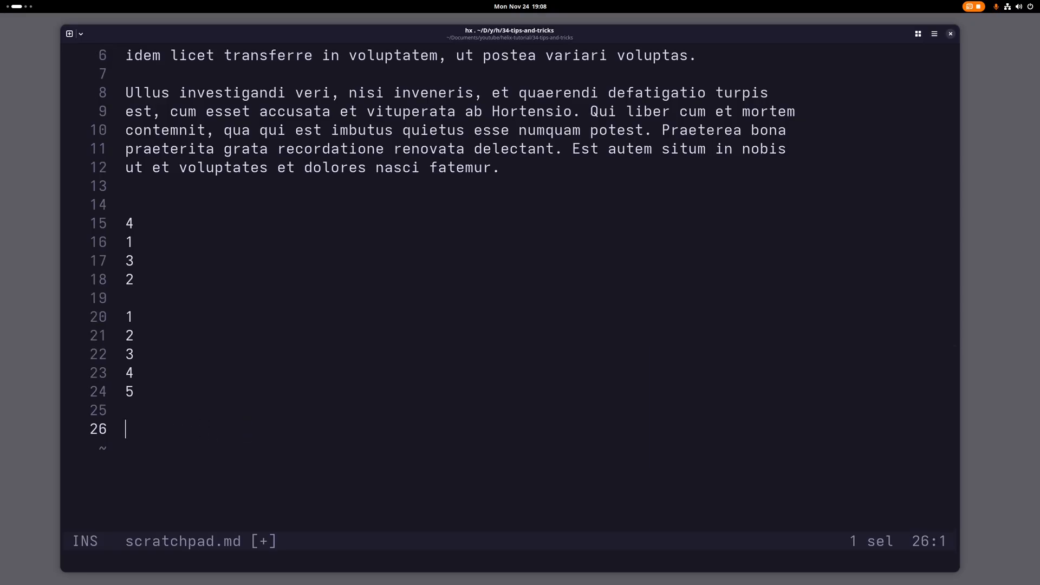
key("ctrl+r")
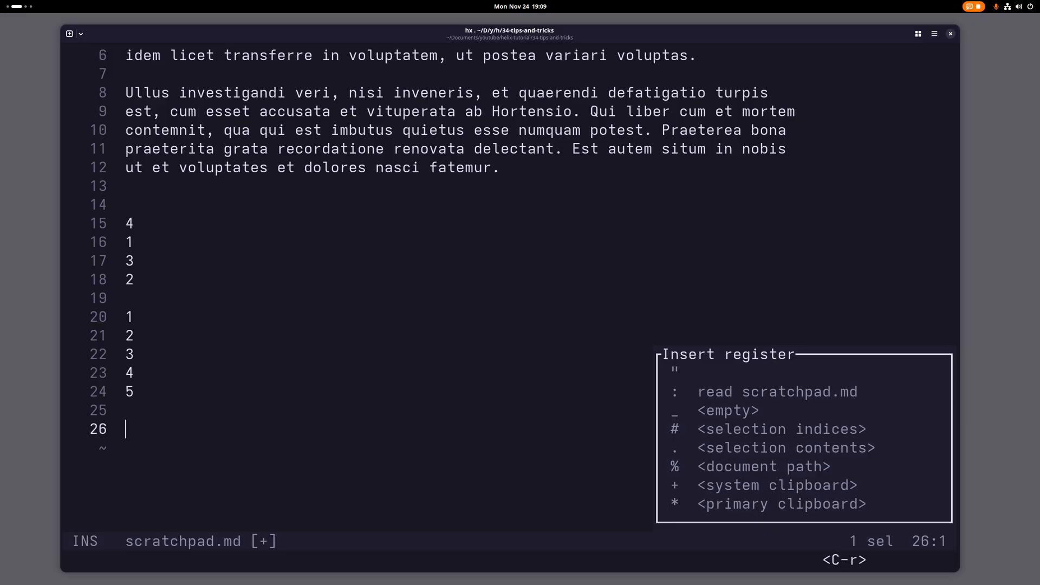
key("Escape")
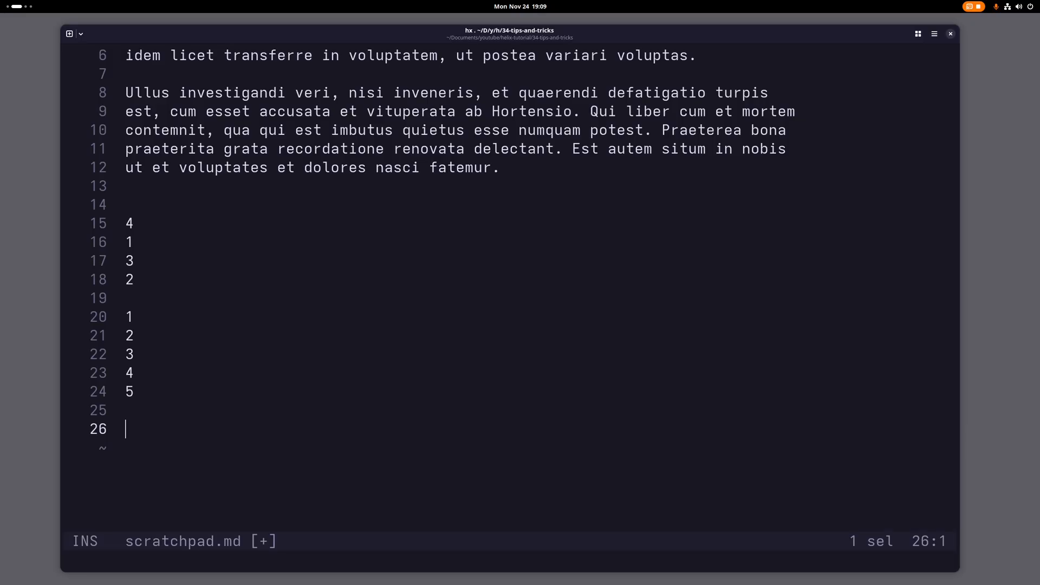
key("Escape")
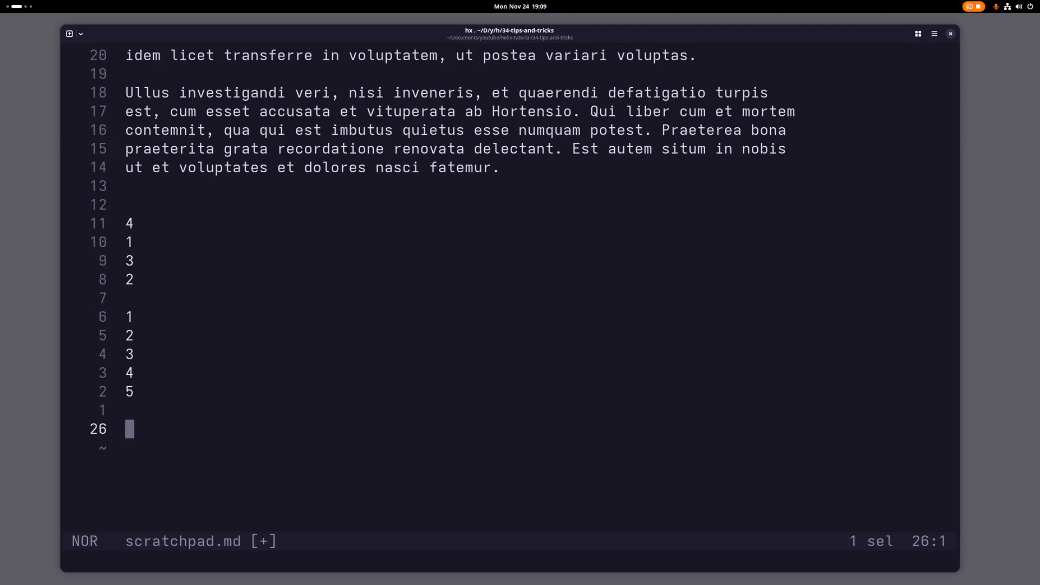